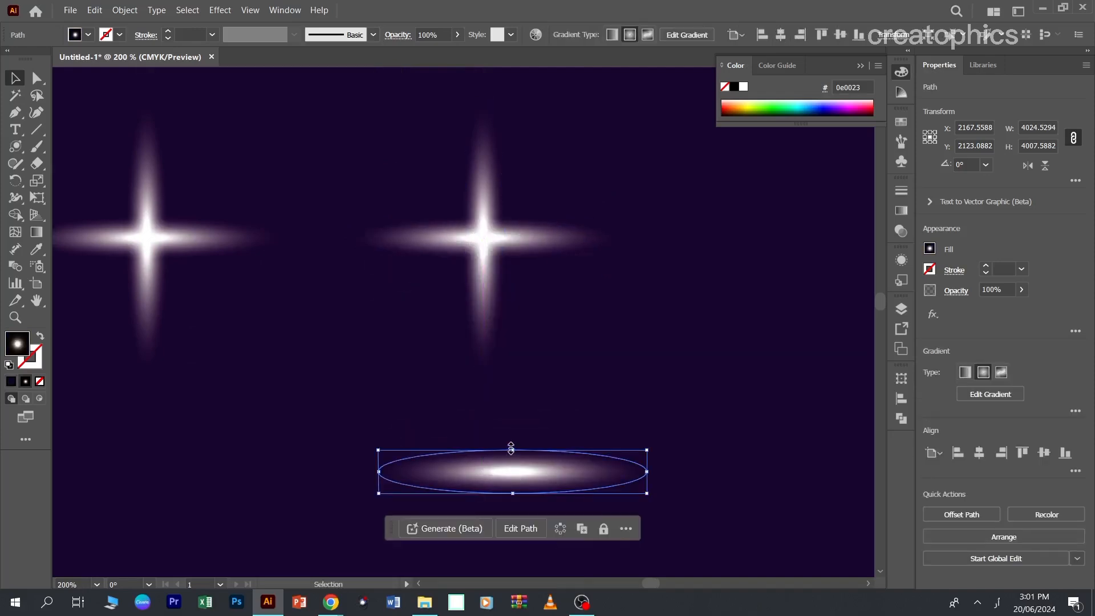
Nudge the view of the blank dark purple artboard before drawing.
{"action": "left_click_drag", "start_coordinate": [511, 451], "coordinate": [511, 474]}
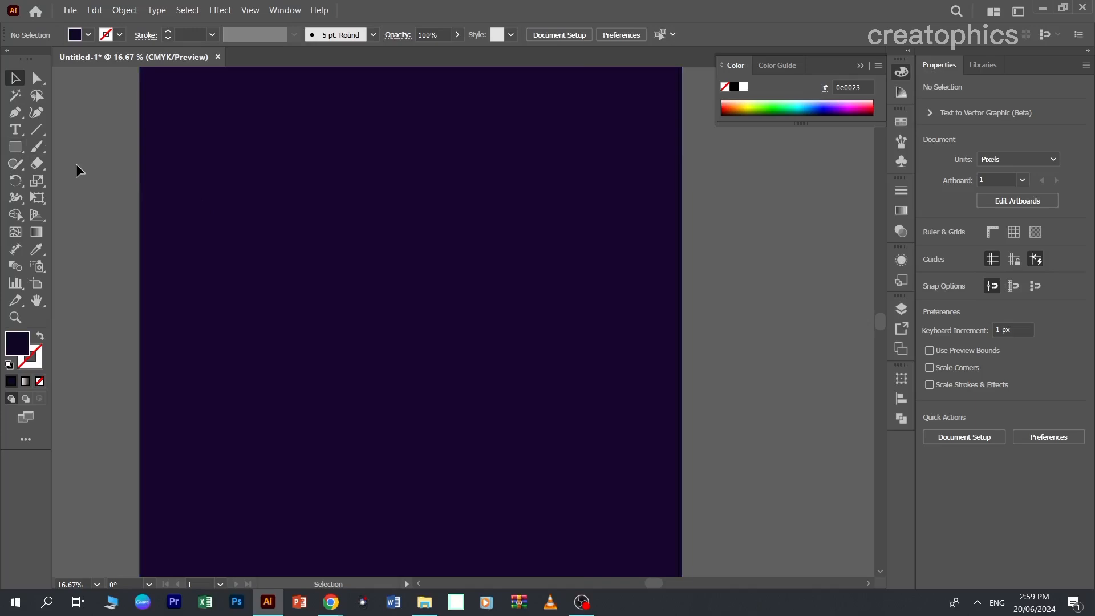
{"action": "mouse_move", "coordinate": [15, 146]}
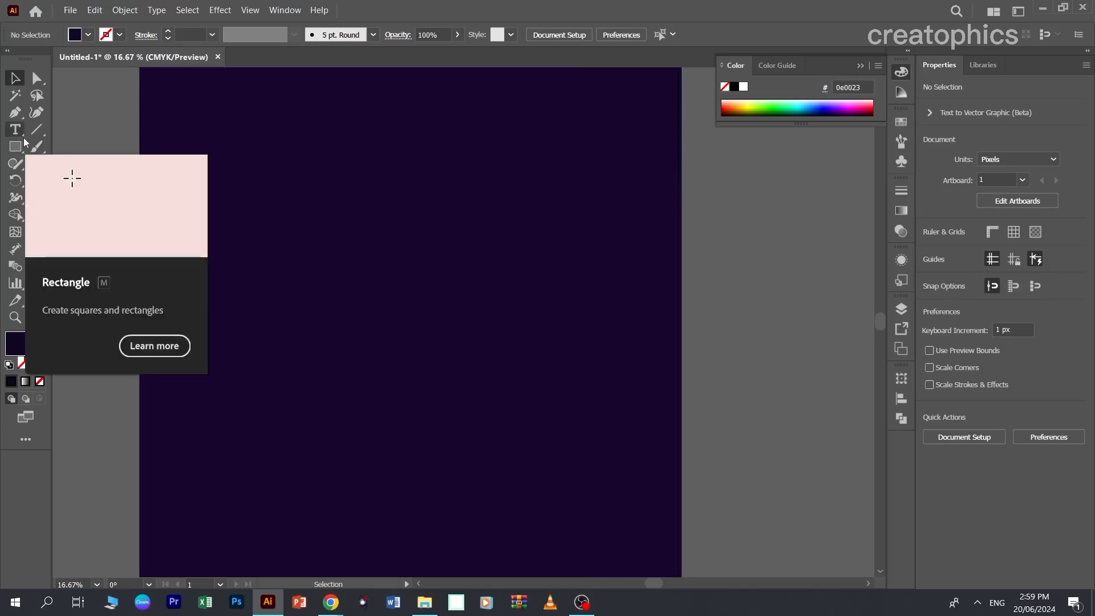
Switch from the shape tools to the Flare Tool.
{"action": "left_click", "coordinate": [14, 146]}
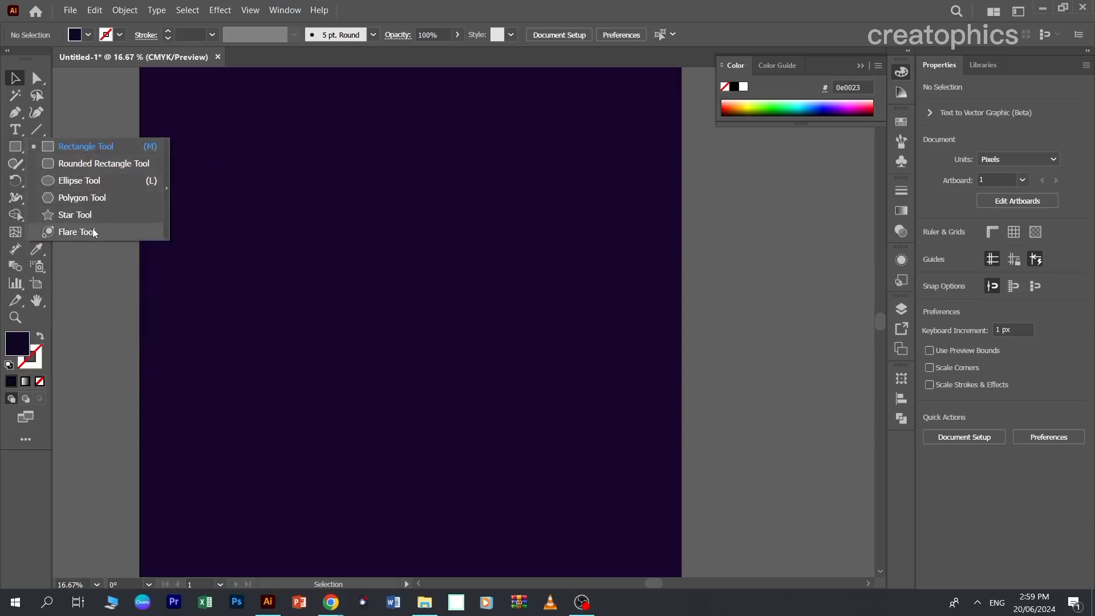
{"action": "left_click", "coordinate": [77, 232]}
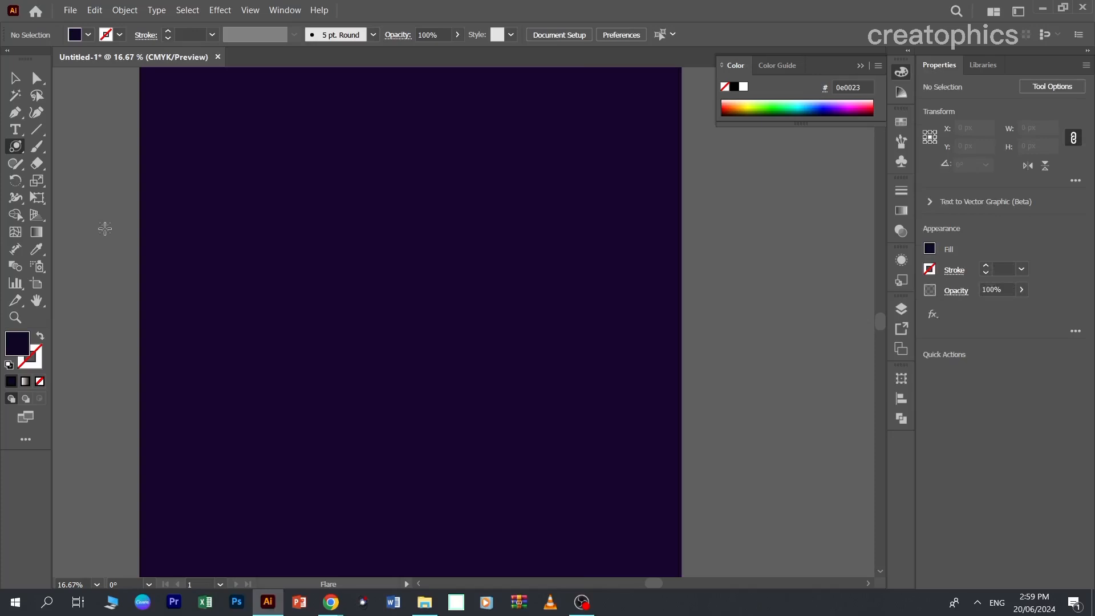
{"action": "mouse_move", "coordinate": [395, 226]}
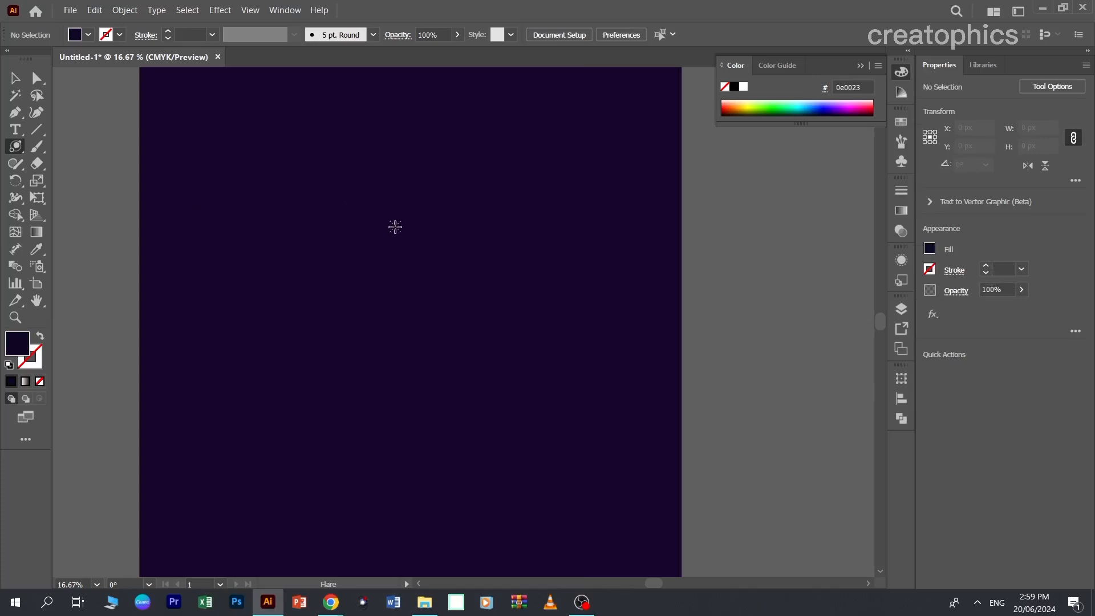
Place a flare with Rays and Rings off and Preview on, leaving only center glow and halo.
{"action": "left_click", "coordinate": [395, 226]}
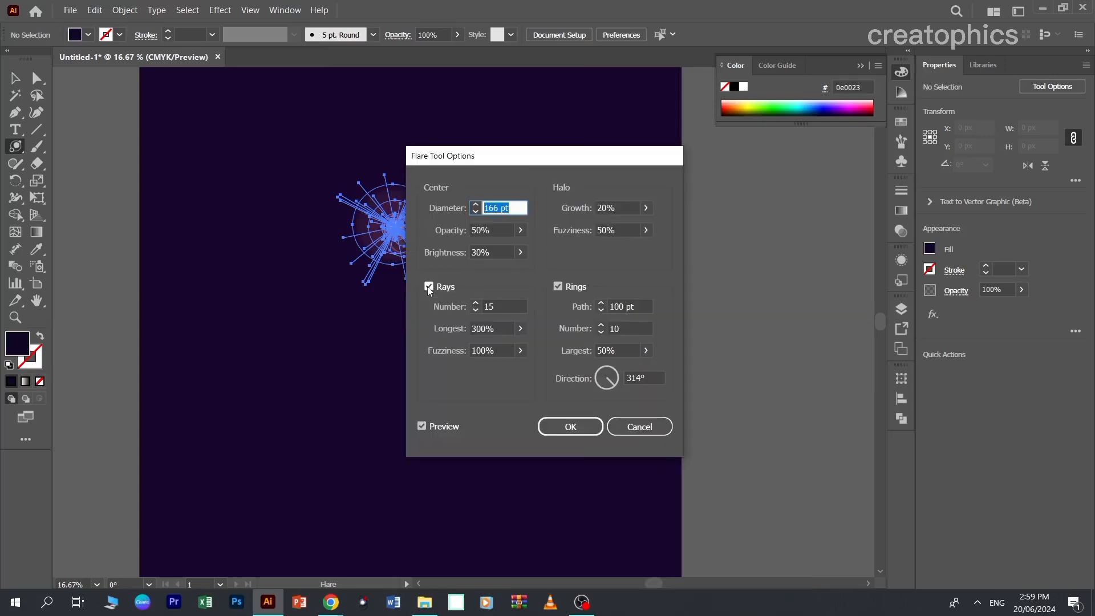
{"action": "left_click", "coordinate": [428, 286]}
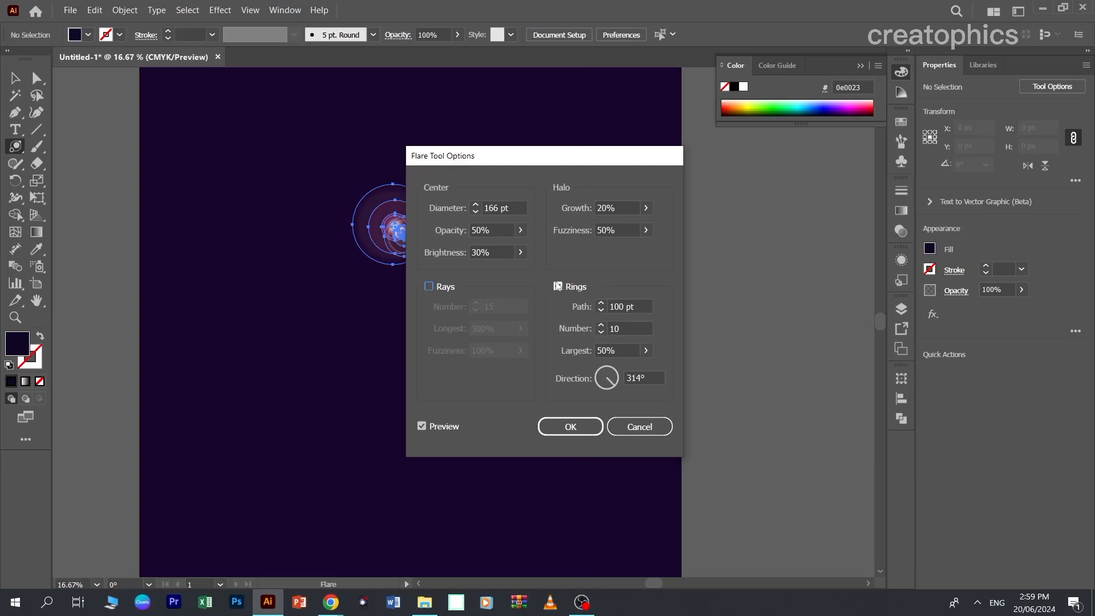
{"action": "left_click", "coordinate": [556, 287]}
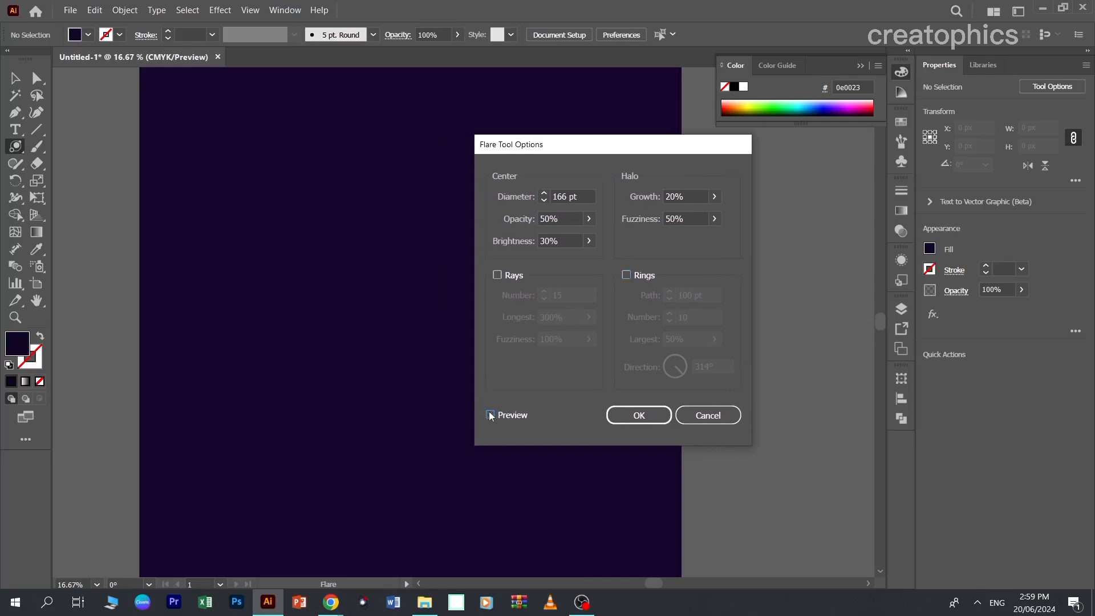
{"action": "left_click", "coordinate": [490, 415]}
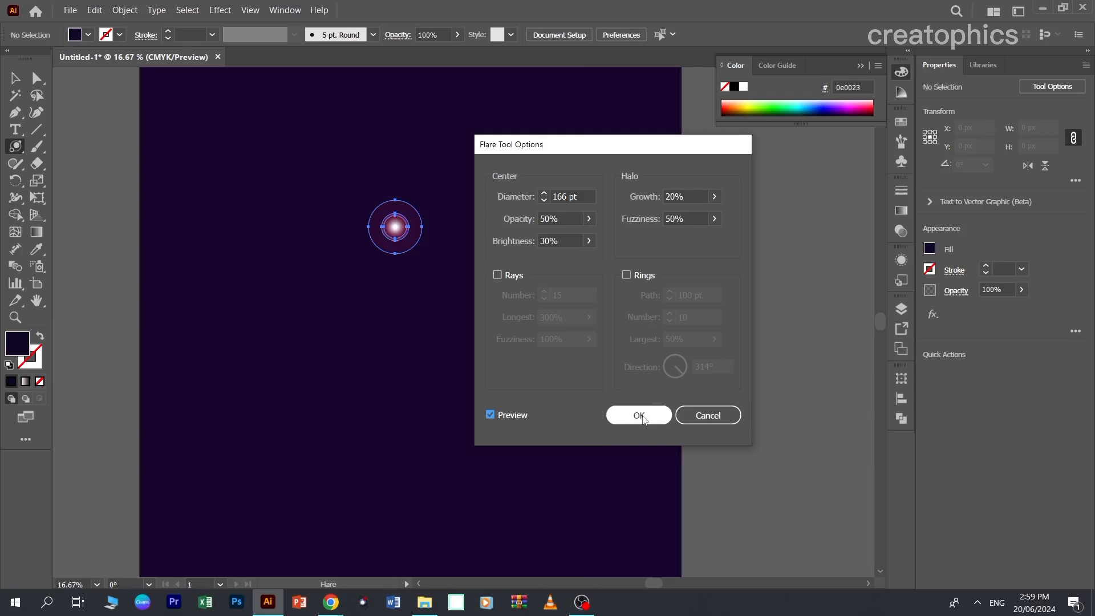
{"action": "left_click", "coordinate": [637, 415]}
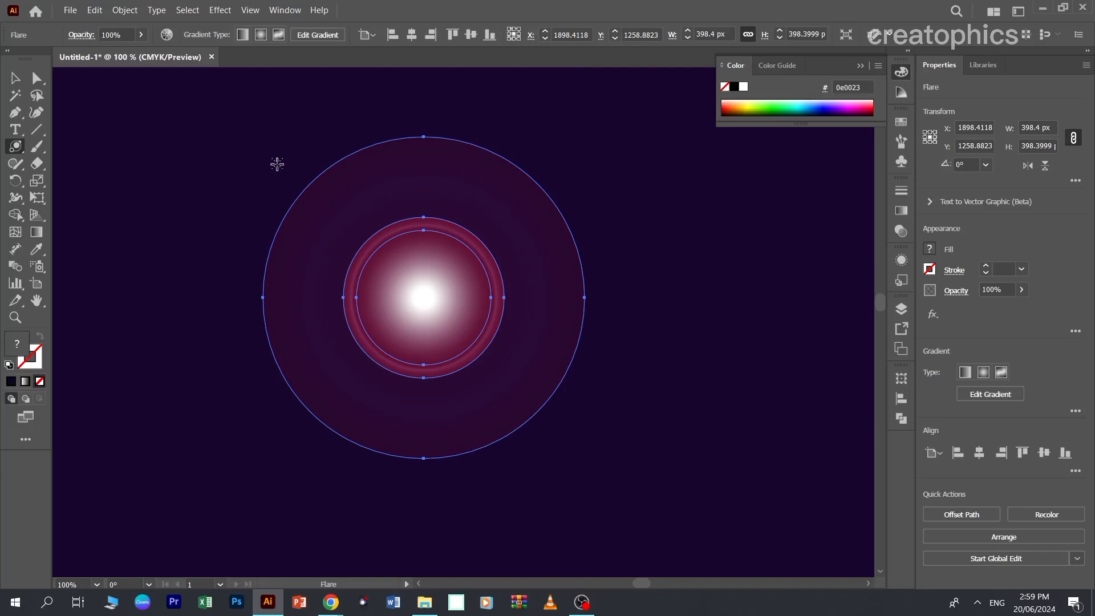
Expand the flare into a group of editable objects via Object > Expand.
{"action": "left_click", "coordinate": [124, 10]}
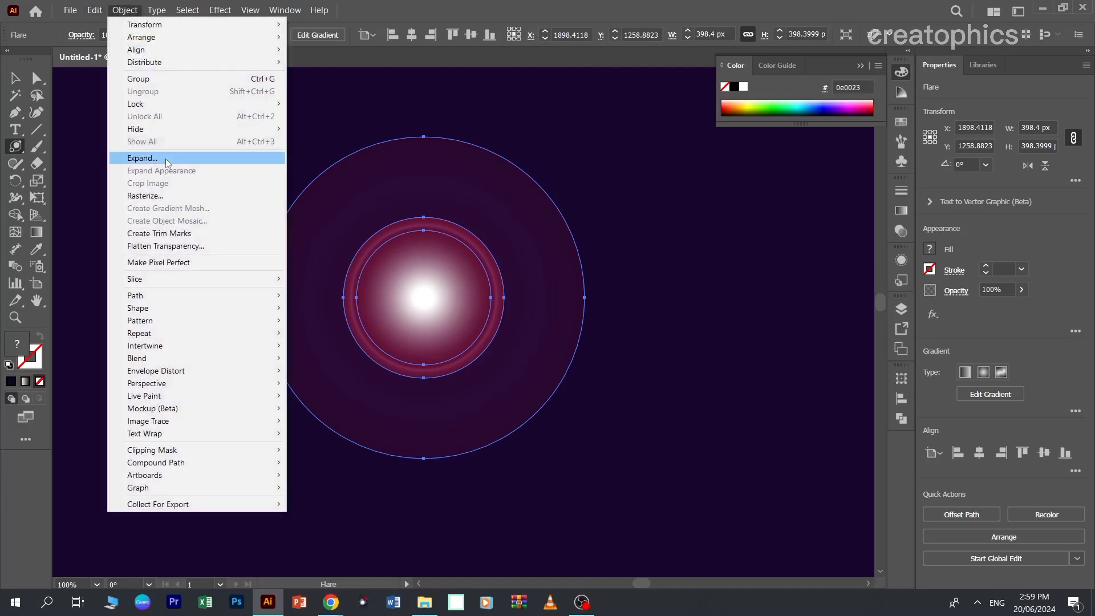
{"action": "left_click", "coordinate": [143, 157]}
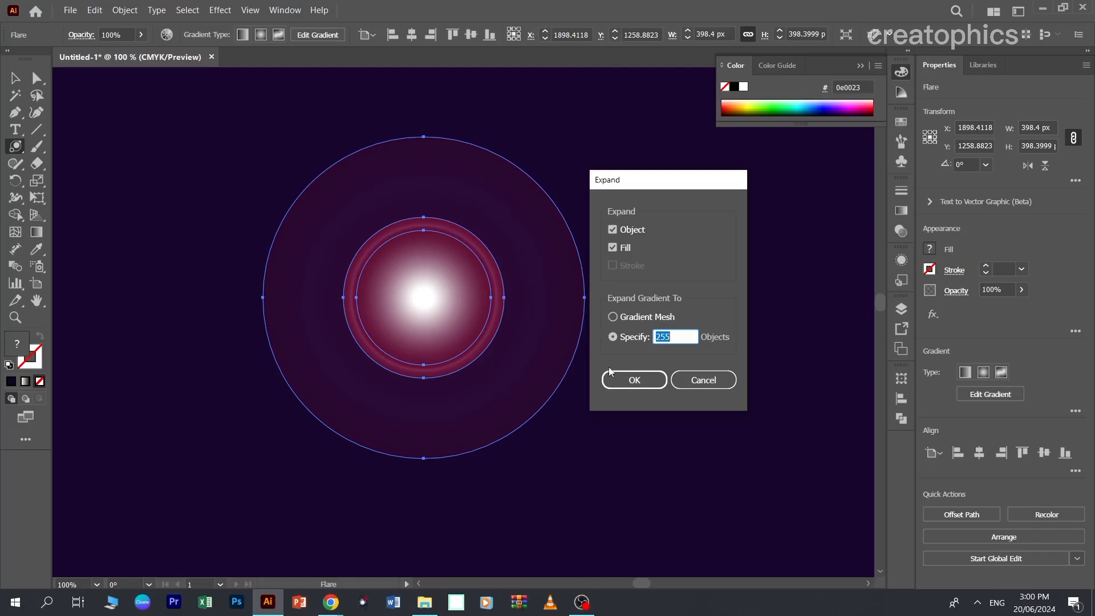
{"action": "left_click", "coordinate": [633, 379]}
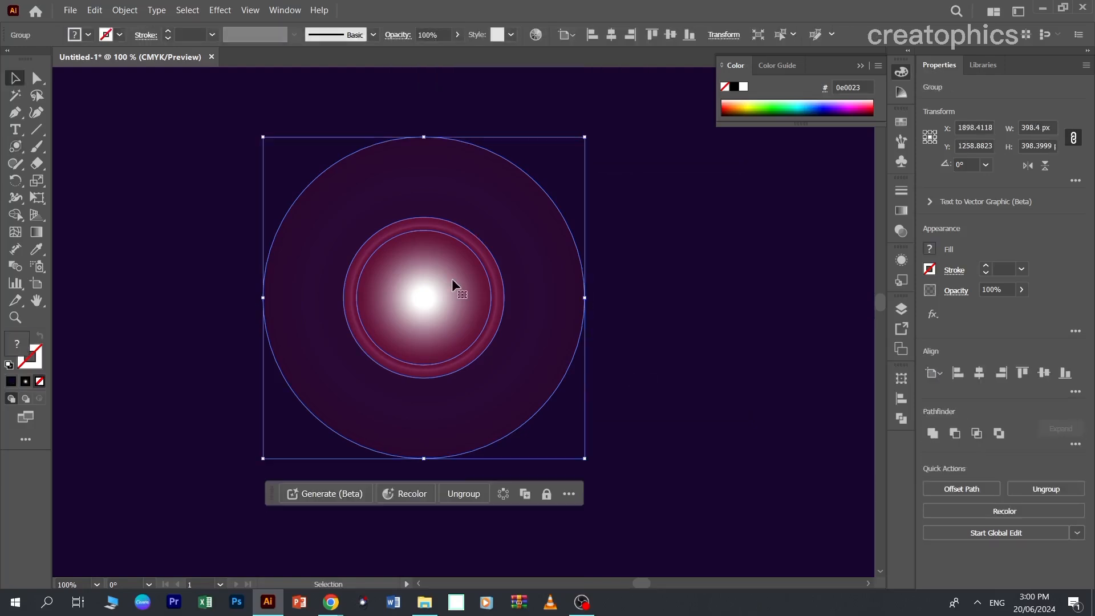
{"action": "right_click", "coordinate": [453, 294]}
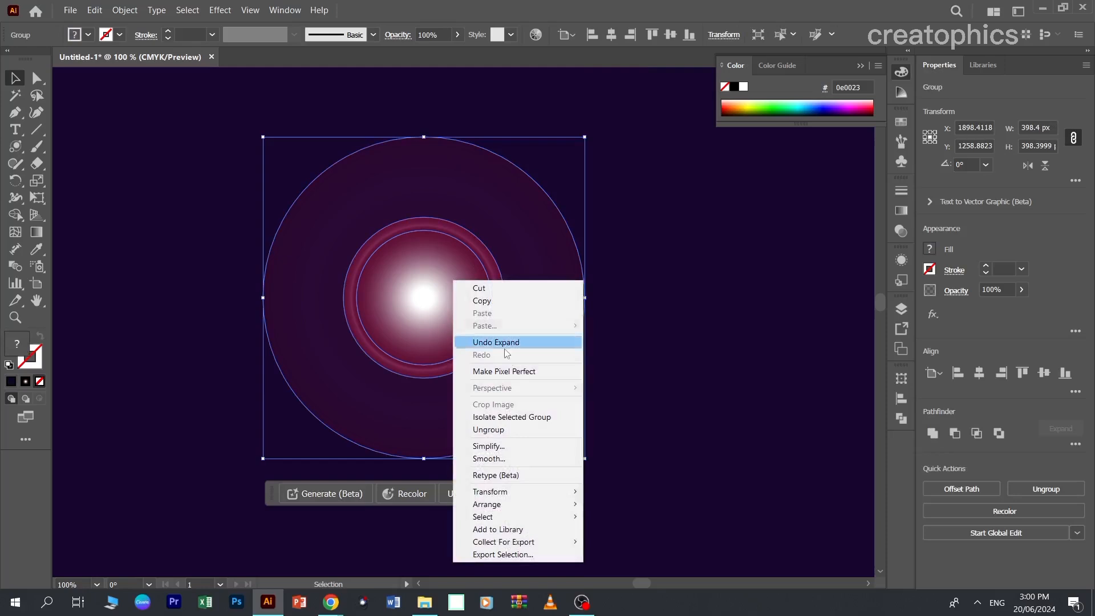
Ungroup the expanded flare so the white glow circle stands on its own.
{"action": "left_click", "coordinate": [497, 343]}
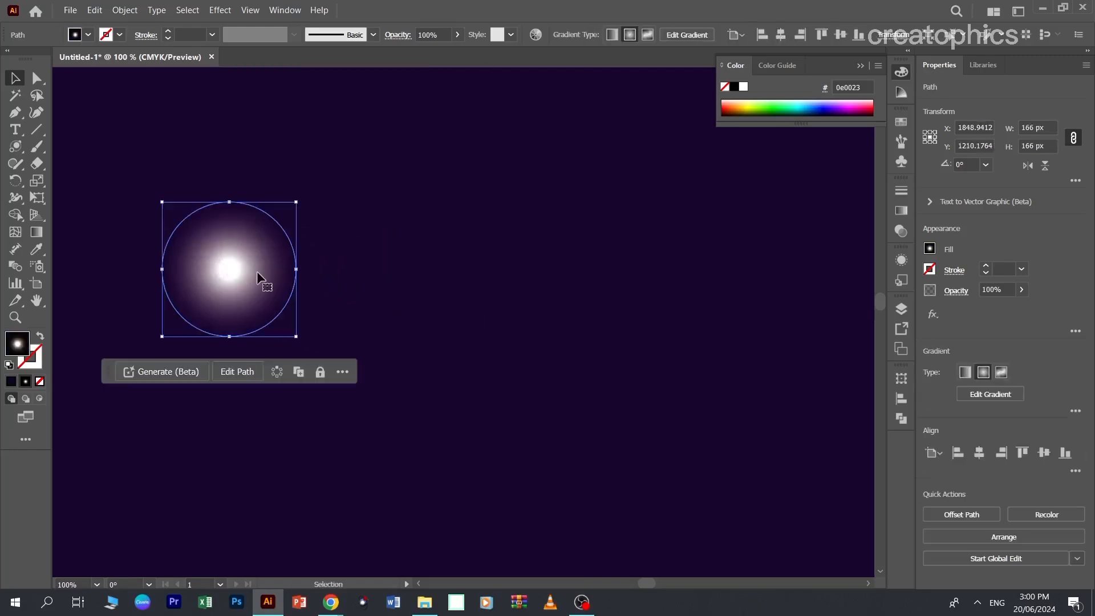
{"action": "mouse_move", "coordinate": [234, 274]}
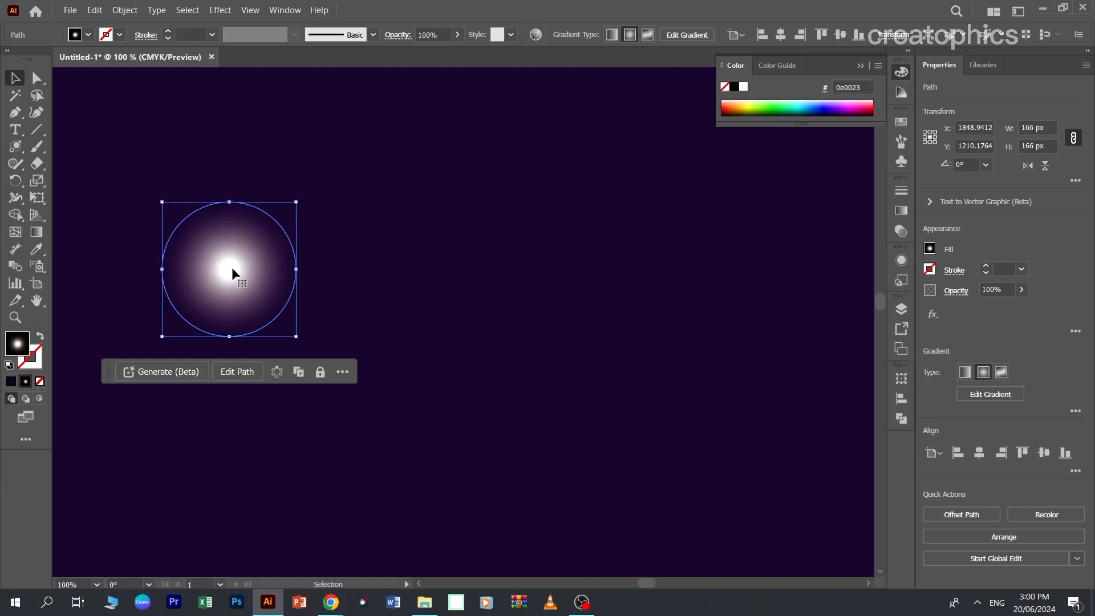
Alt-drag a copy of the glow to the right and squeeze it into a thin vertical sliver.
{"action": "left_click_drag", "start_coordinate": [229, 269], "coordinate": [391, 270]}
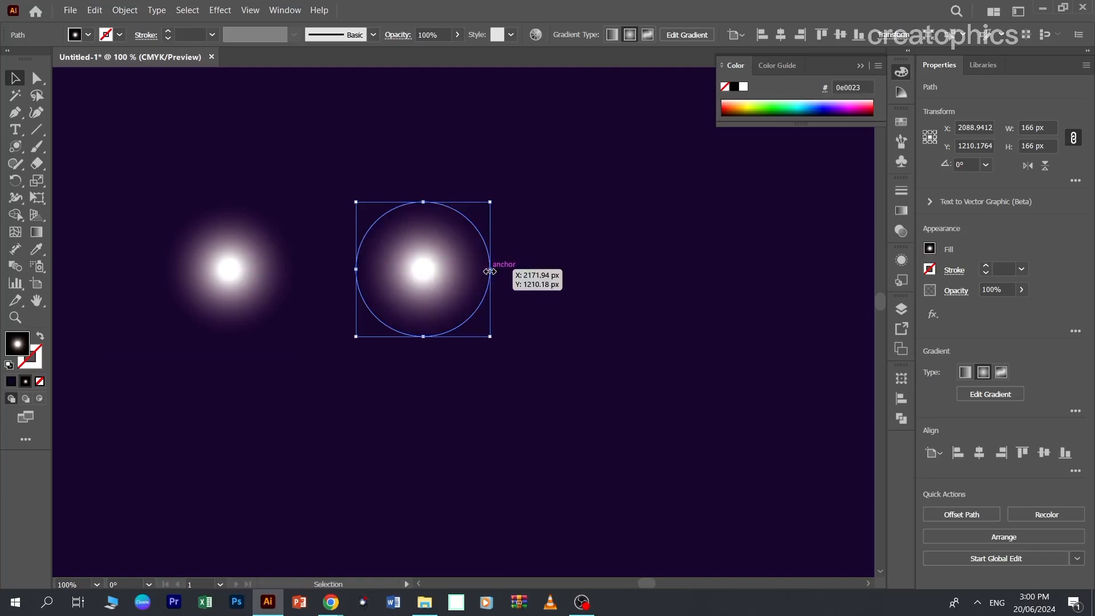
{"action": "left_click_drag", "start_coordinate": [490, 269], "coordinate": [390, 292]}
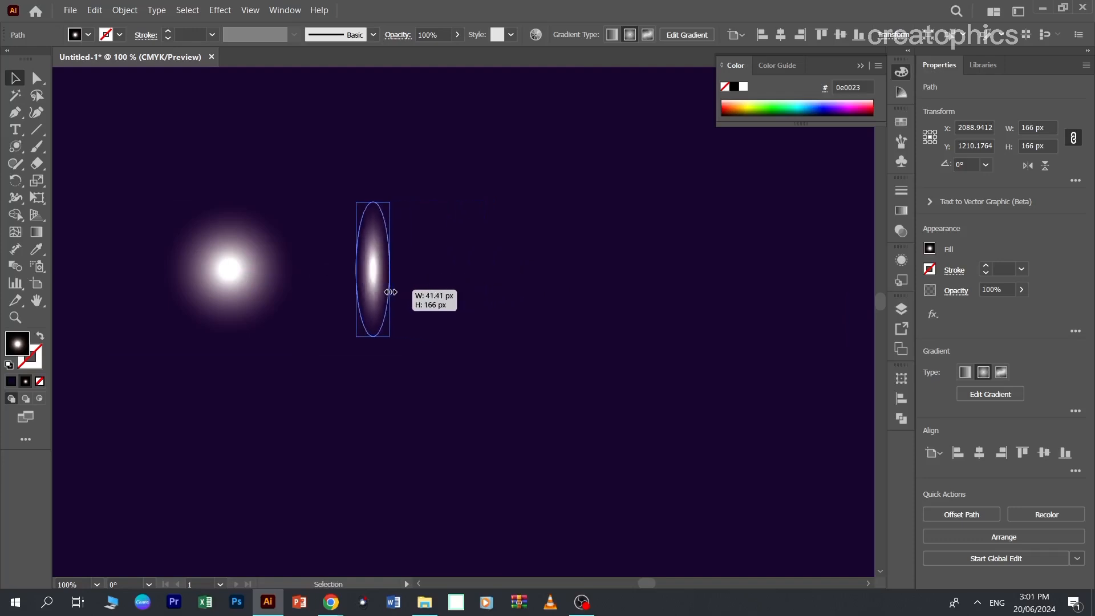
{"action": "left_click_drag", "start_coordinate": [389, 291], "coordinate": [365, 270]}
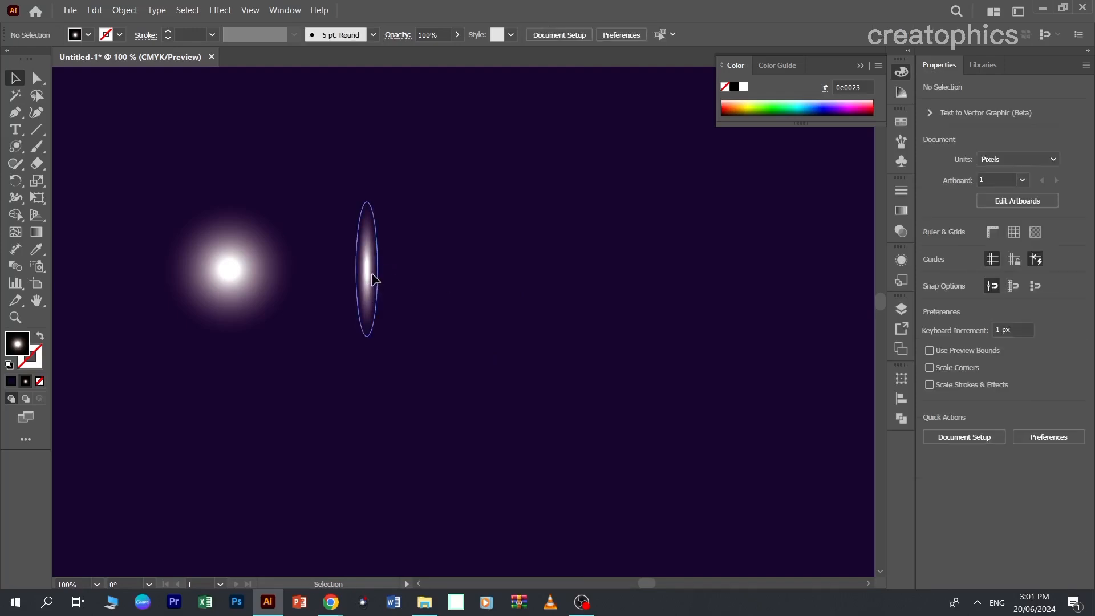
Duplicate the sliver and lay the copy across it to form a four-point star.
{"action": "left_click_drag", "start_coordinate": [366, 269], "coordinate": [398, 270]}
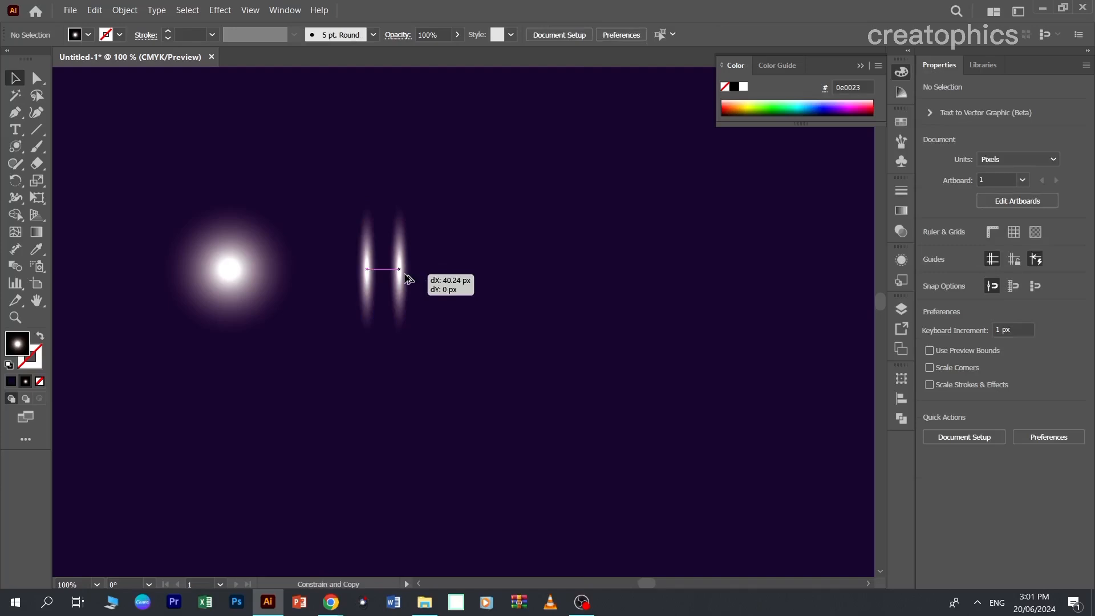
{"action": "left_click_drag", "start_coordinate": [401, 272], "coordinate": [415, 276]}
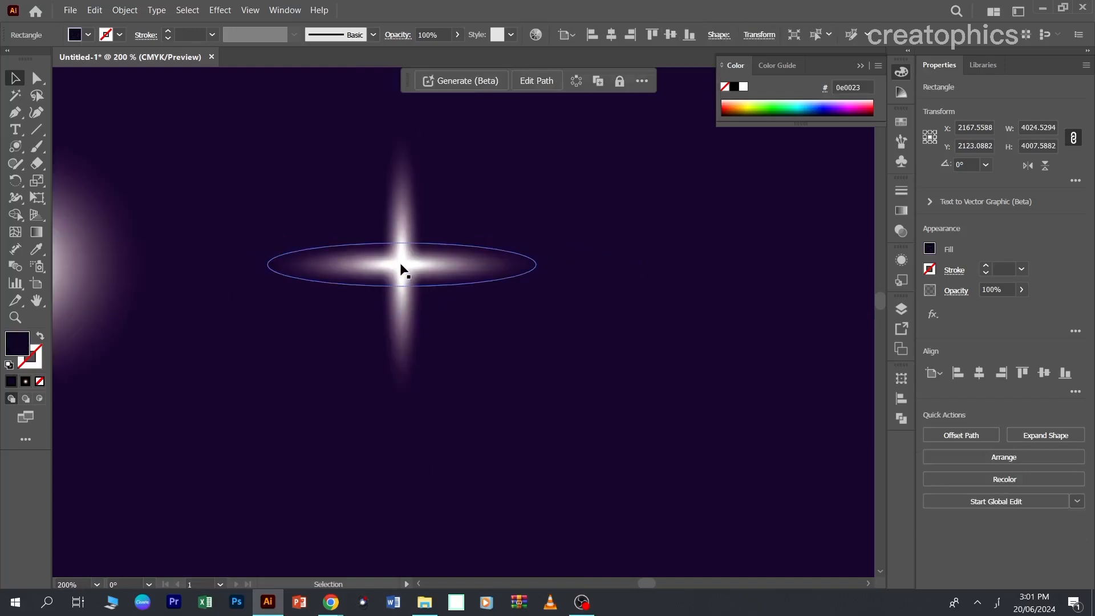
Duplicate the four-point star and add 45° diagonal slivers to make an eight-point star.
{"action": "left_click_drag", "start_coordinate": [402, 266], "coordinate": [238, 290]}
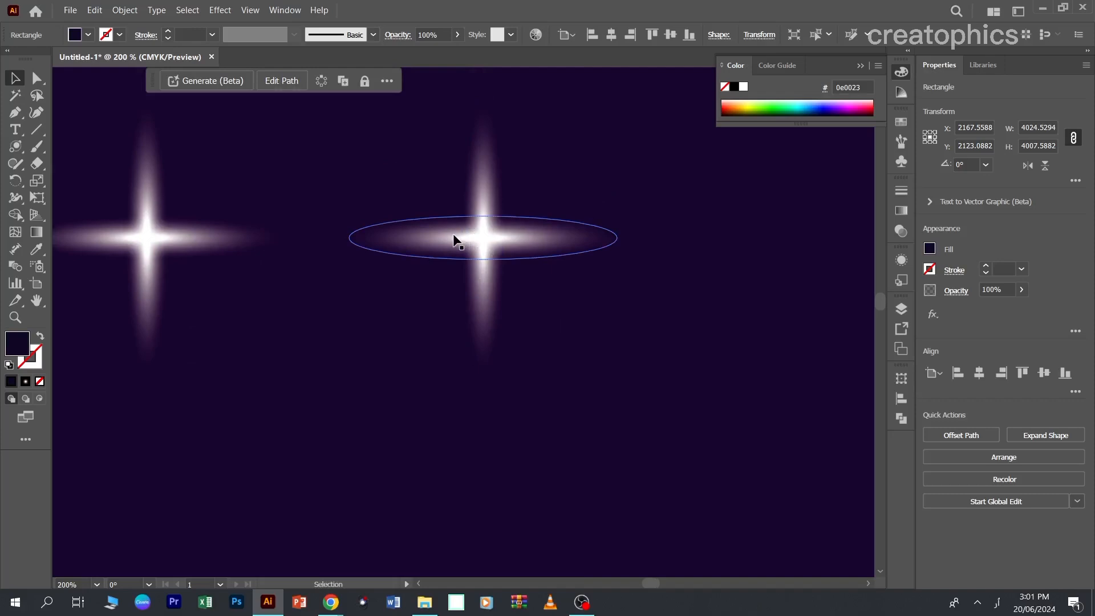
{"action": "left_click_drag", "start_coordinate": [482, 237], "coordinate": [513, 472]}
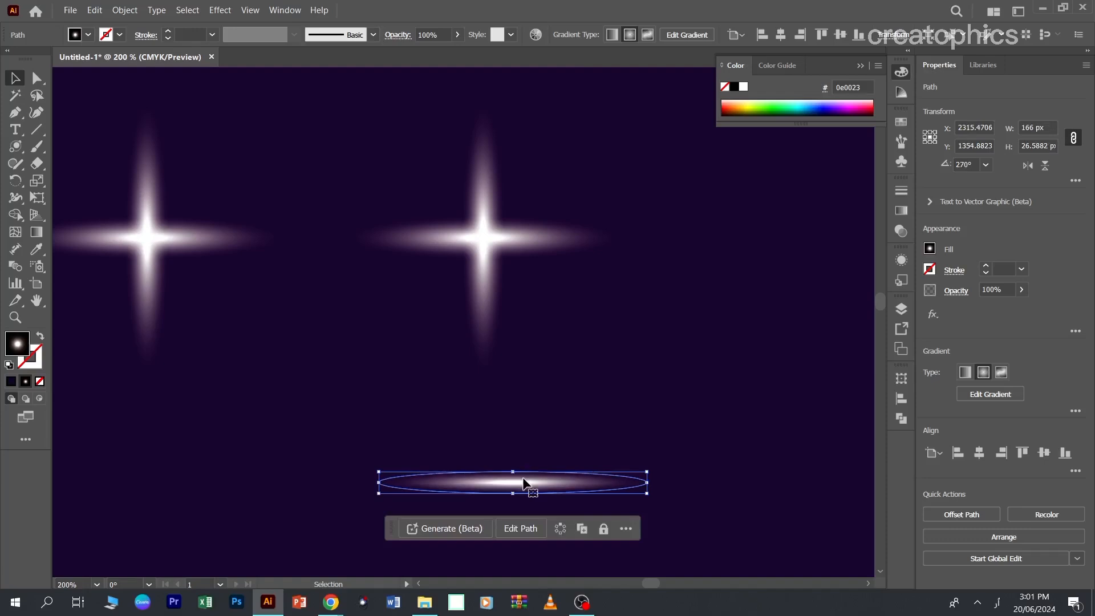
{"action": "left_click_drag", "start_coordinate": [511, 482], "coordinate": [518, 315]}
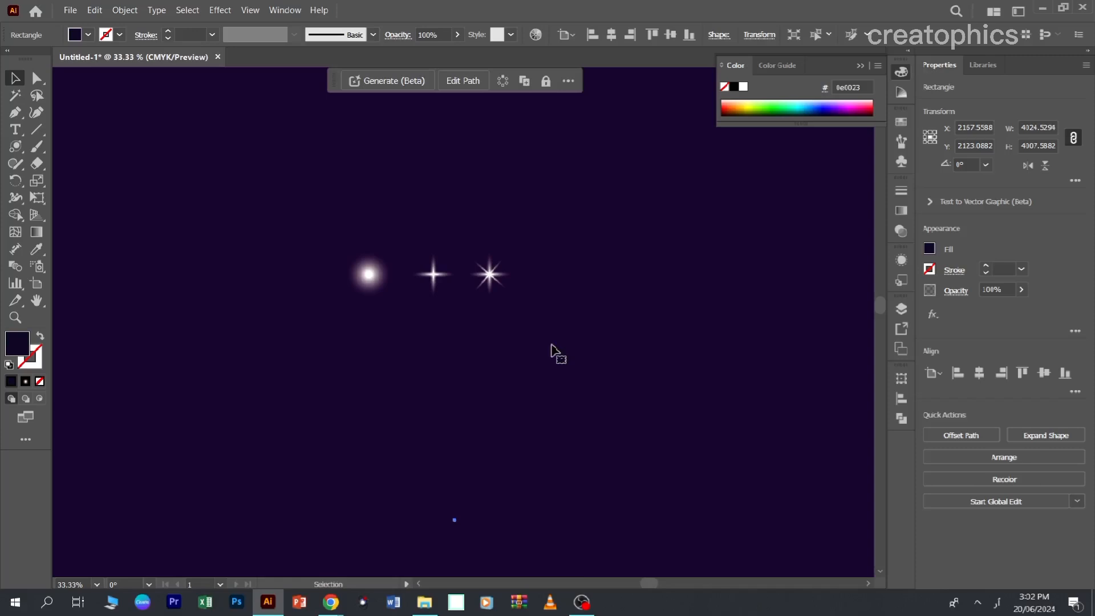
{"action": "mouse_move", "coordinate": [496, 347]}
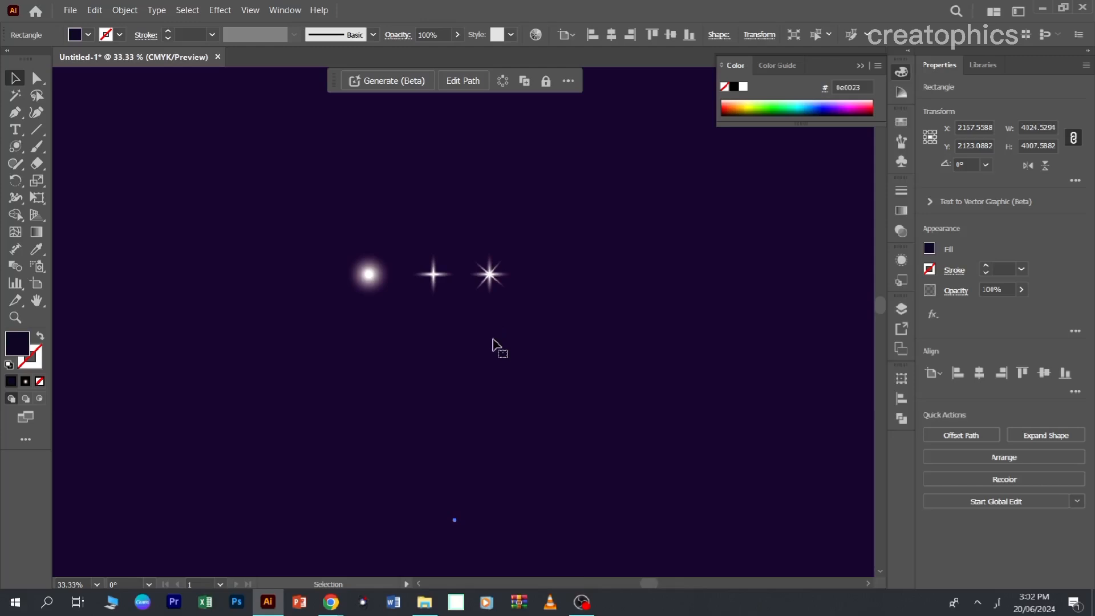
{"action": "mouse_move", "coordinate": [490, 359]}
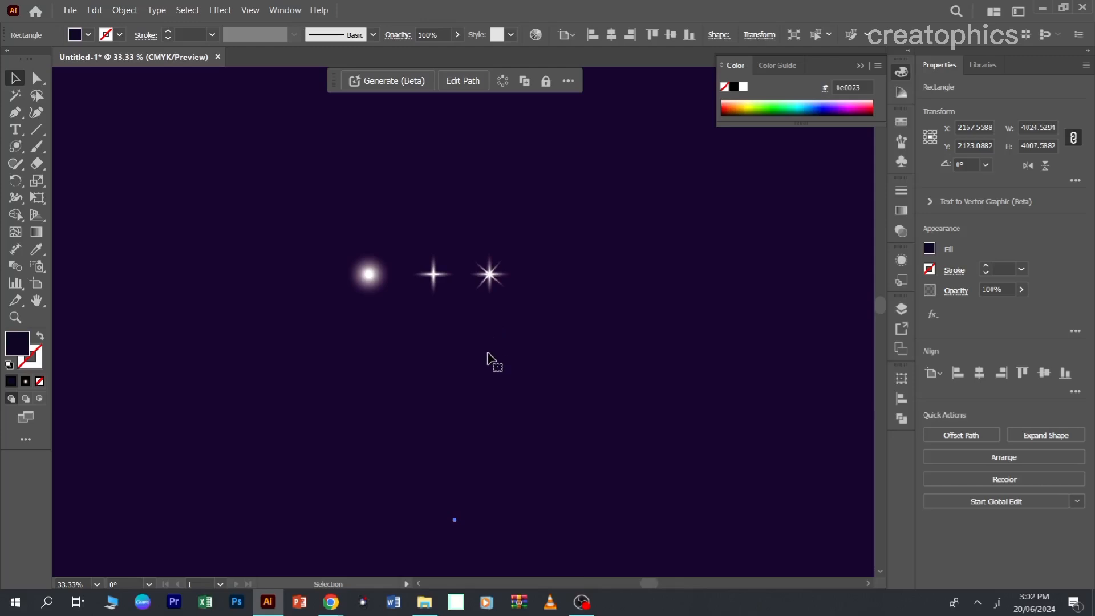